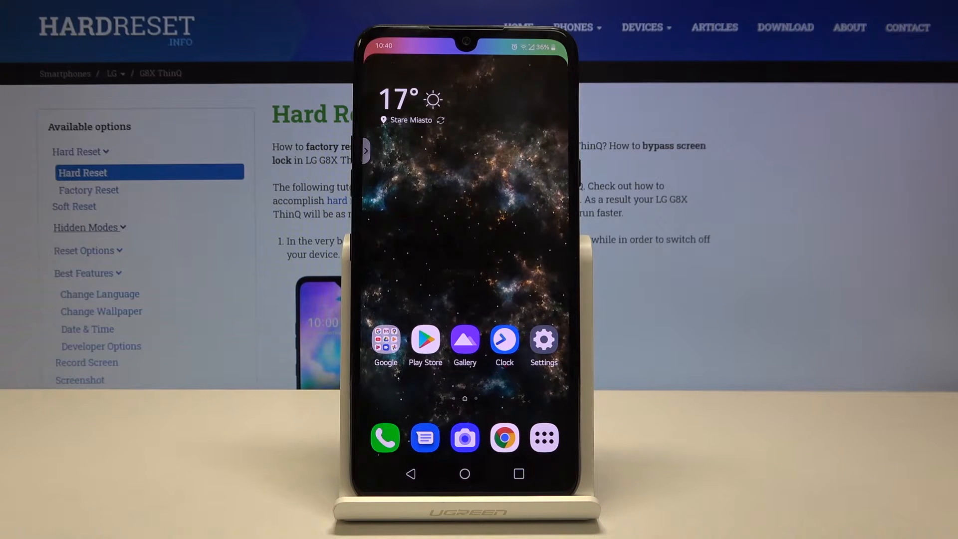
- Navigate from the home screen through Settings and Battery to the Battery saver modes screen
click(542, 338)
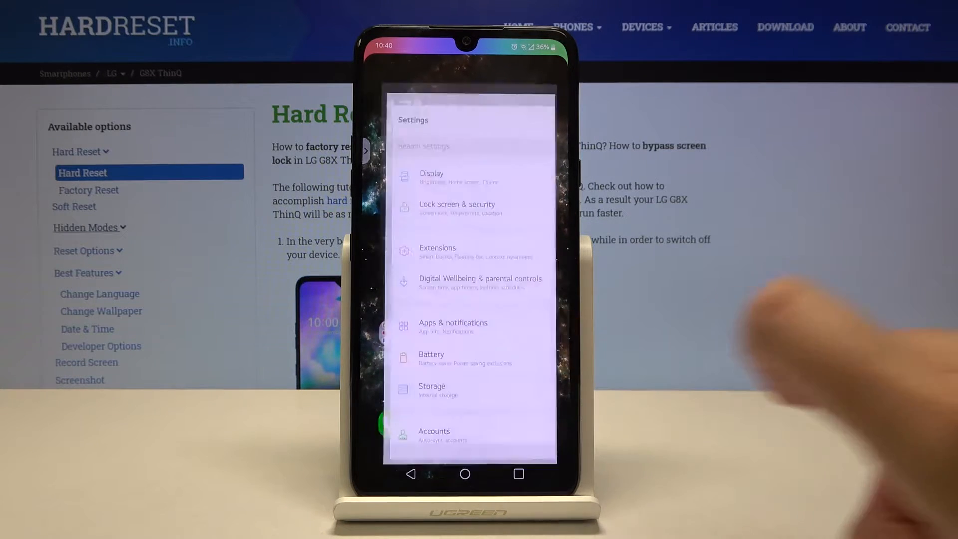
scroll(down, 3)
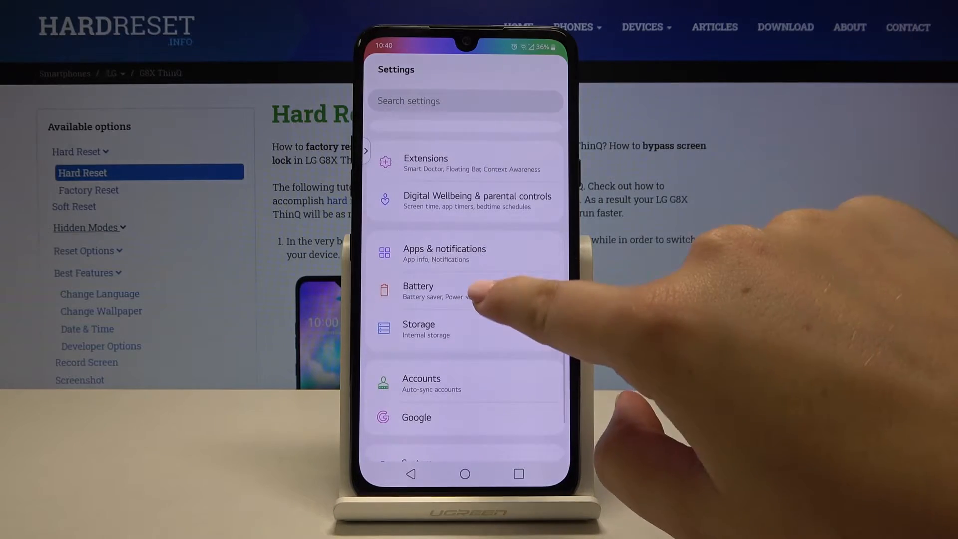
click(418, 286)
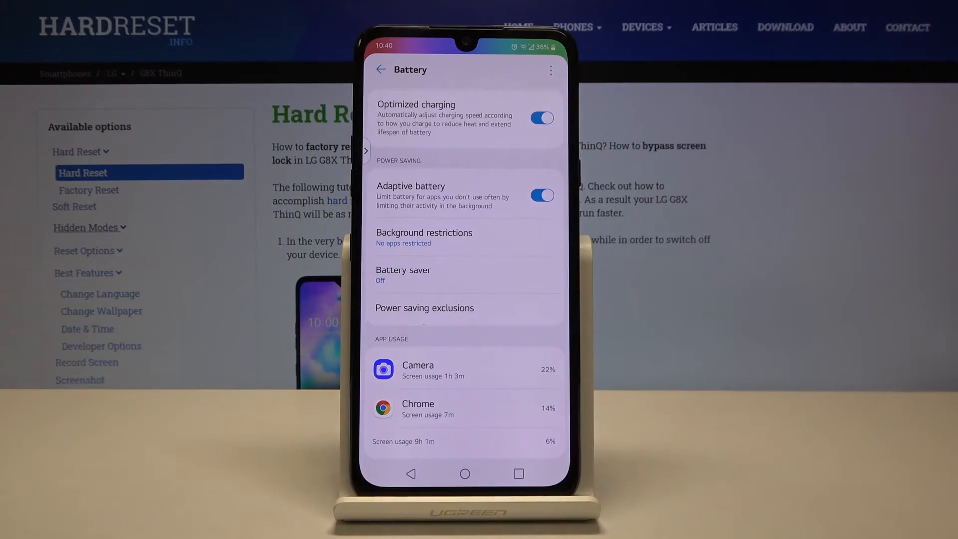
click(402, 275)
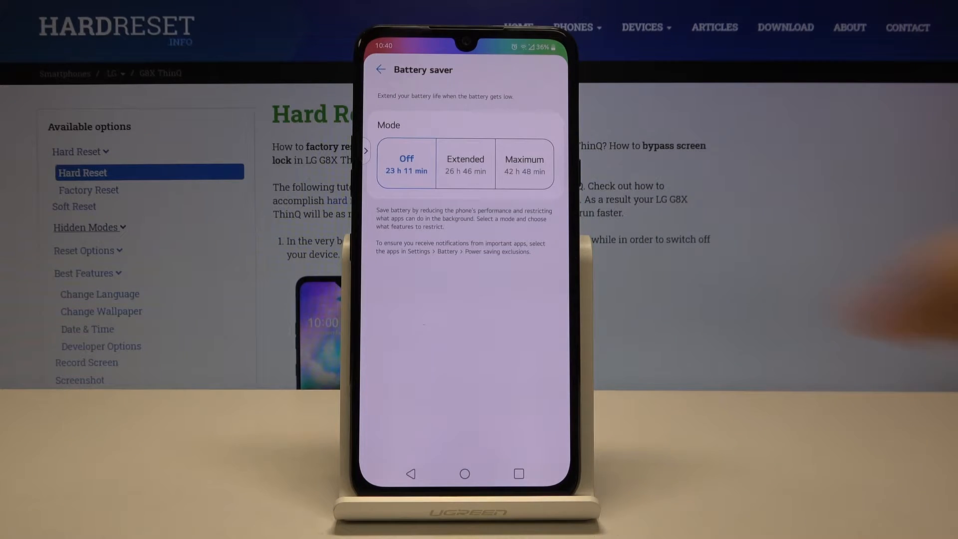
- Turn on Extended battery saver mode and return to the Battery page showing it as Extended
click(464, 163)
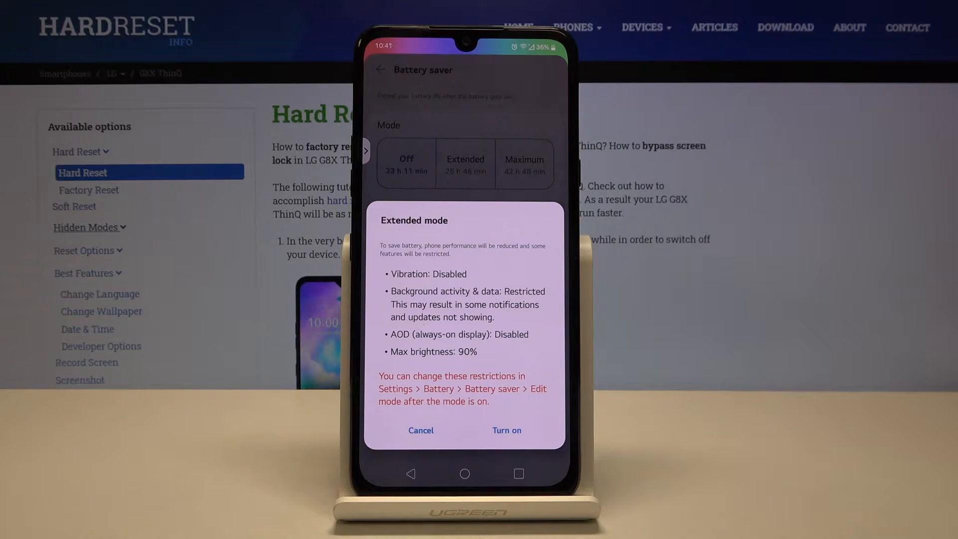
click(506, 429)
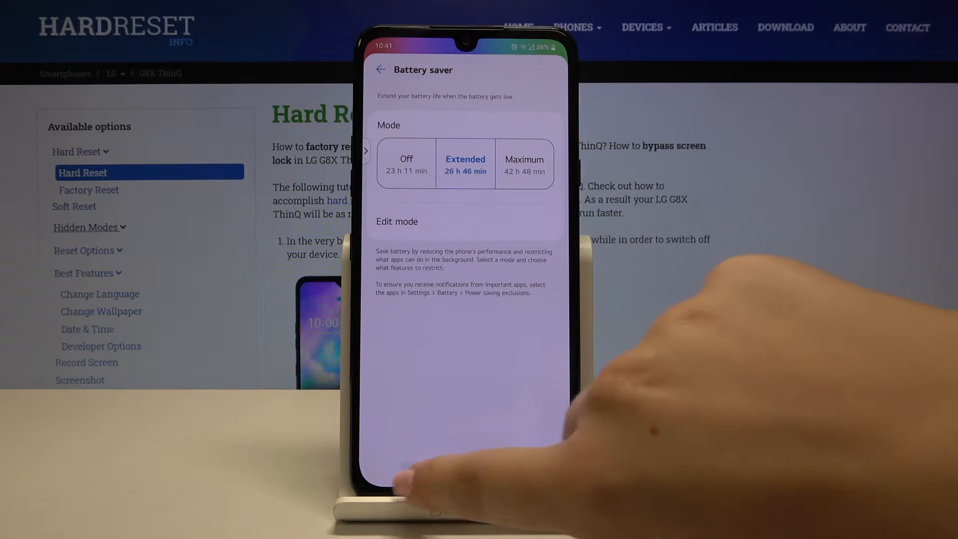
click(380, 70)
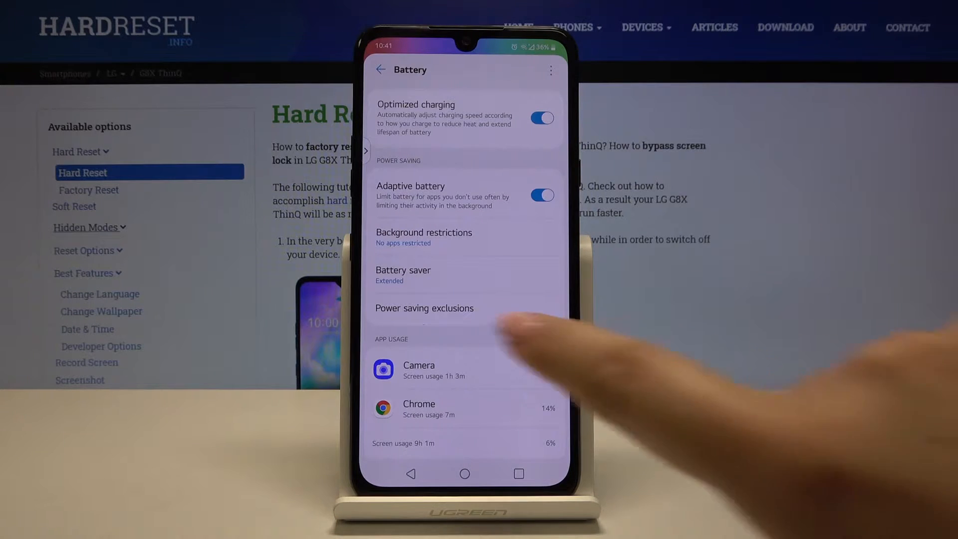
- Browse the Power saving exclusions app list without changes, then return to the Battery saver modes
click(425, 309)
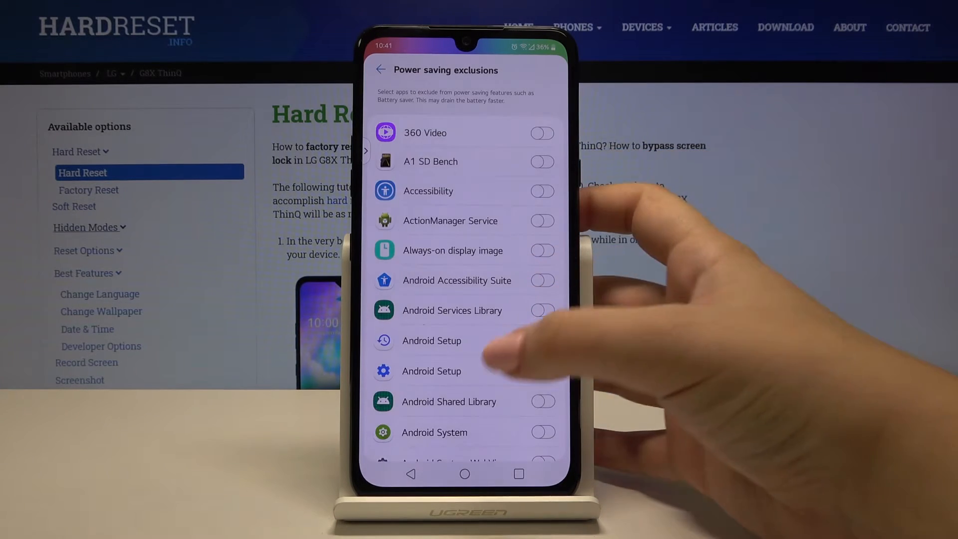
scroll(down, 3)
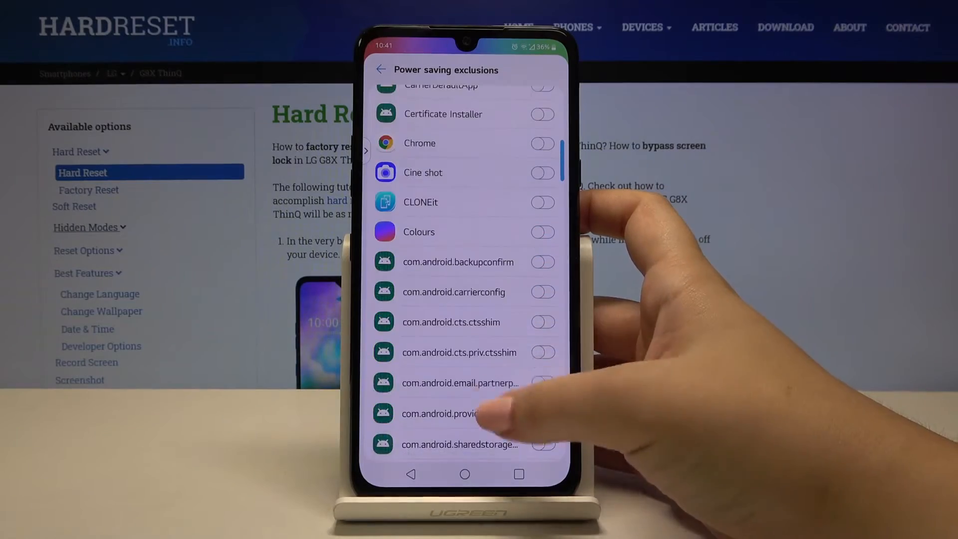
scroll(down, 3)
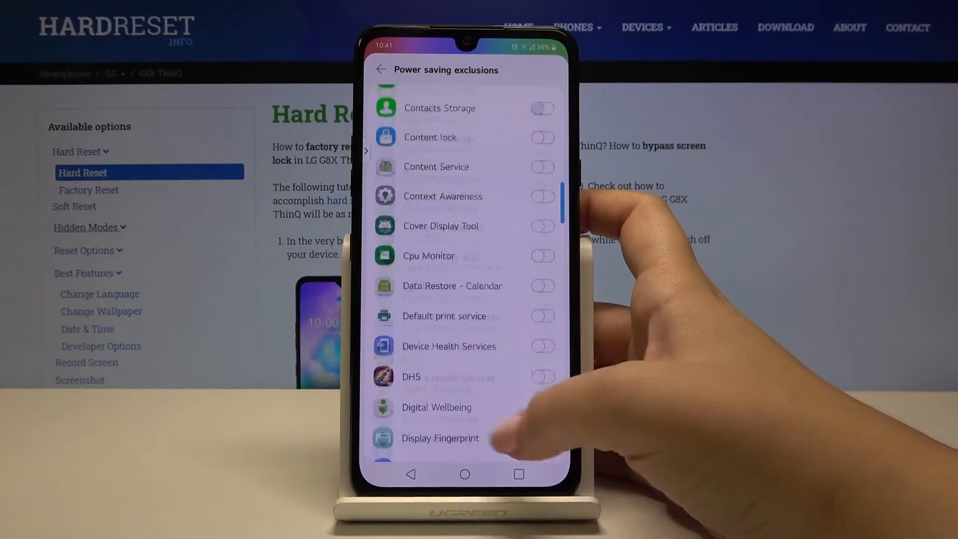
scroll(down, 3)
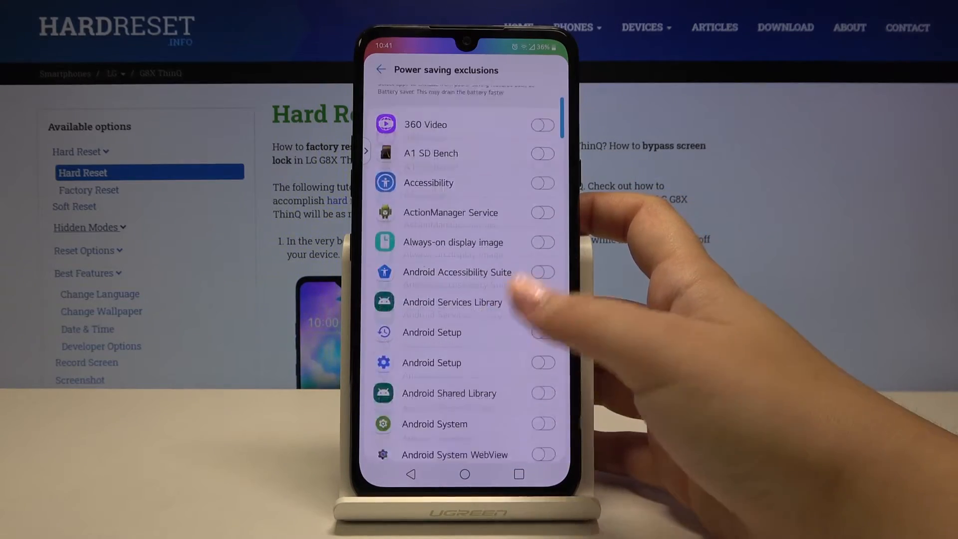
scroll(down, 3)
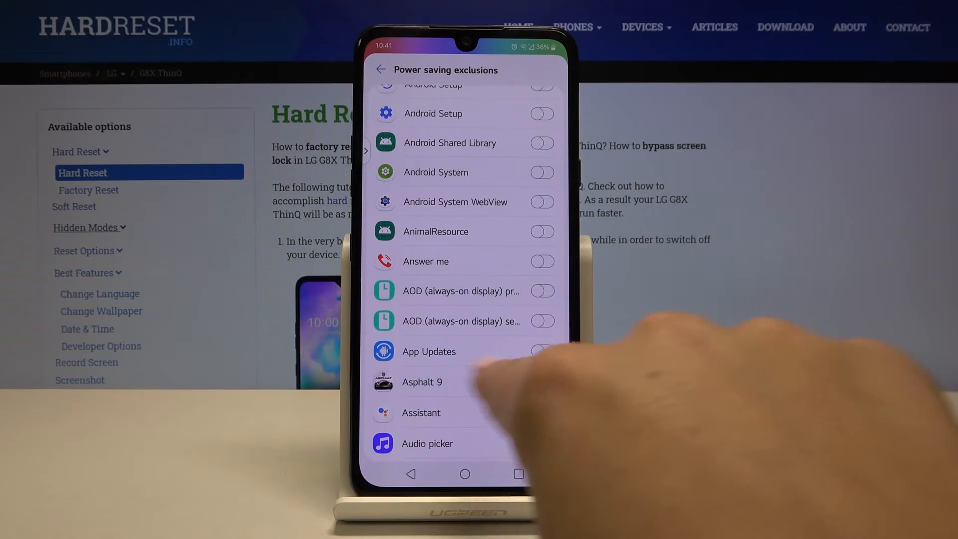
click(380, 70)
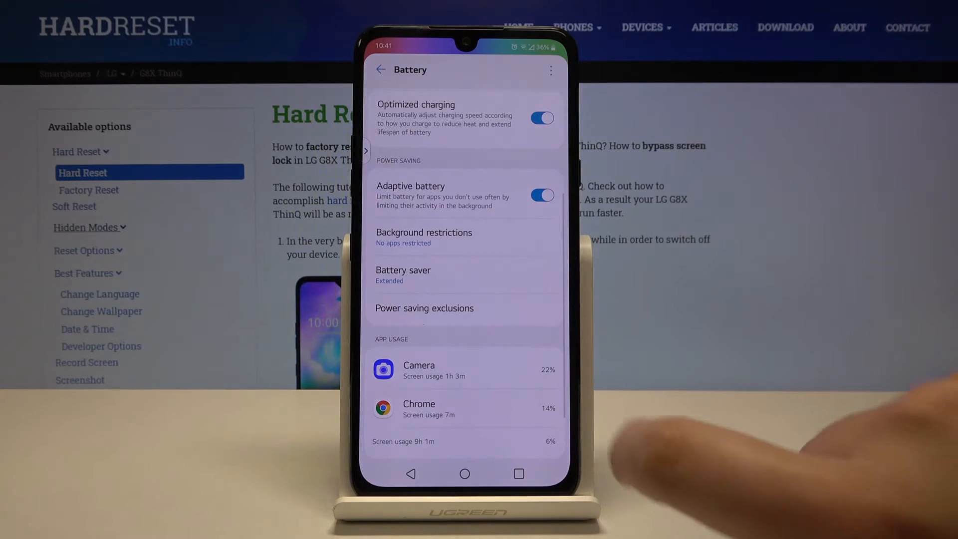
click(403, 275)
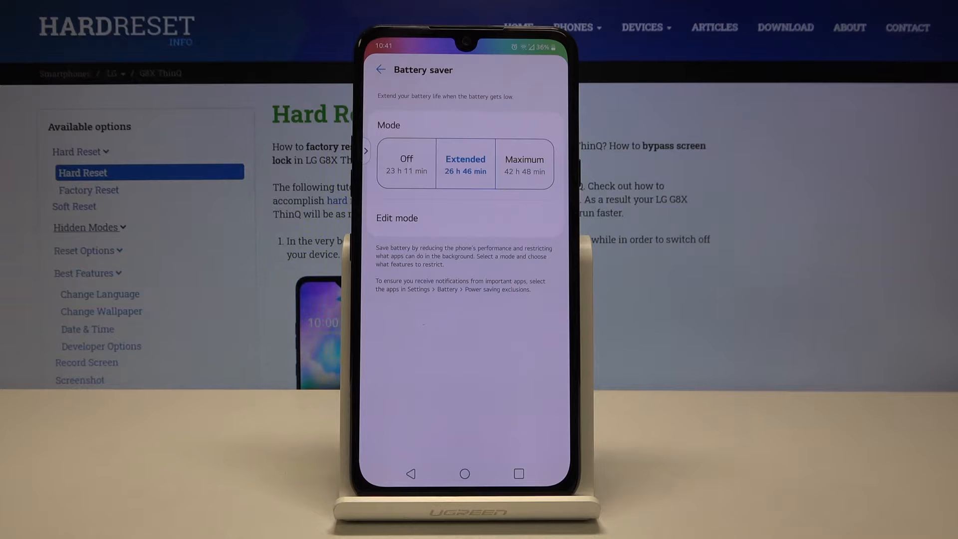
- Switch battery saver to Maximum mode, confirming the mode change so the interface turns dark
click(524, 161)
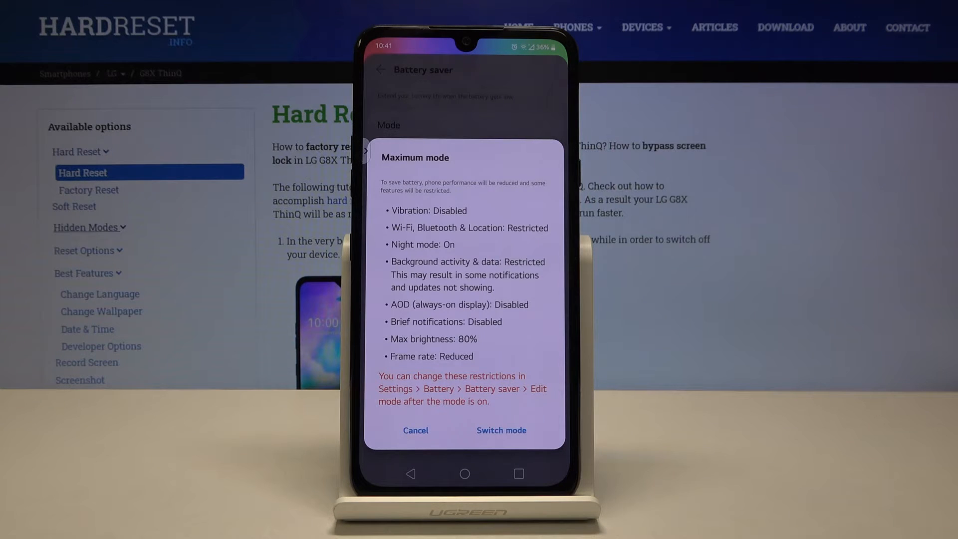
click(500, 430)
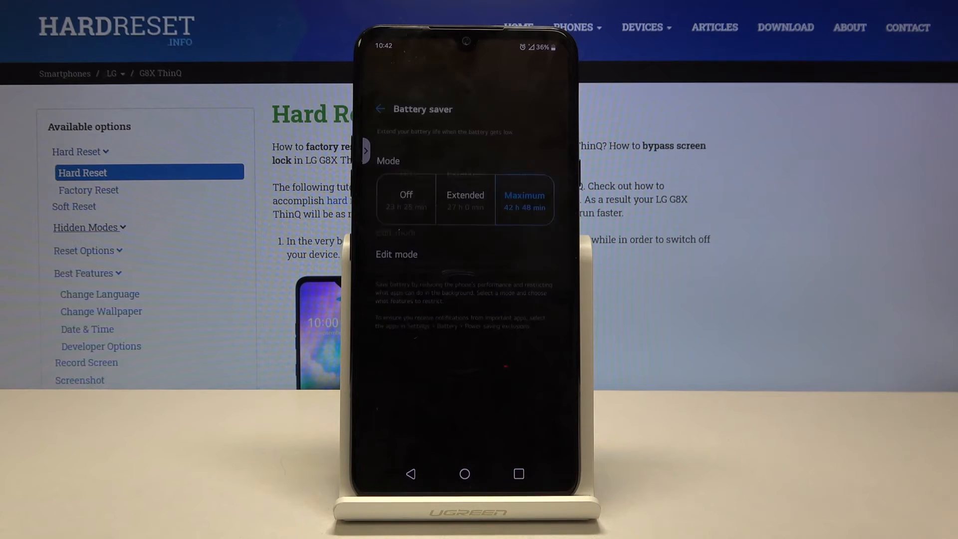
click(464, 473)
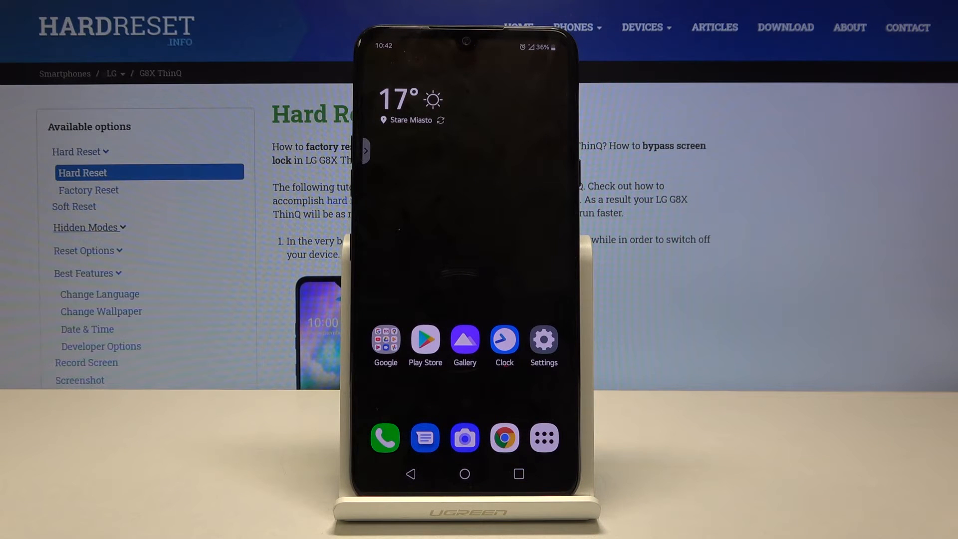
click(385, 337)
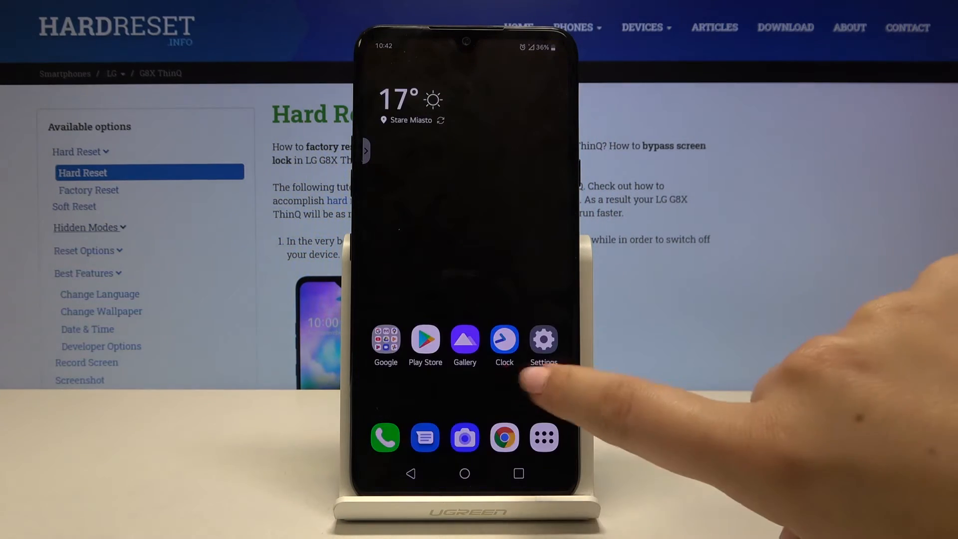
click(543, 339)
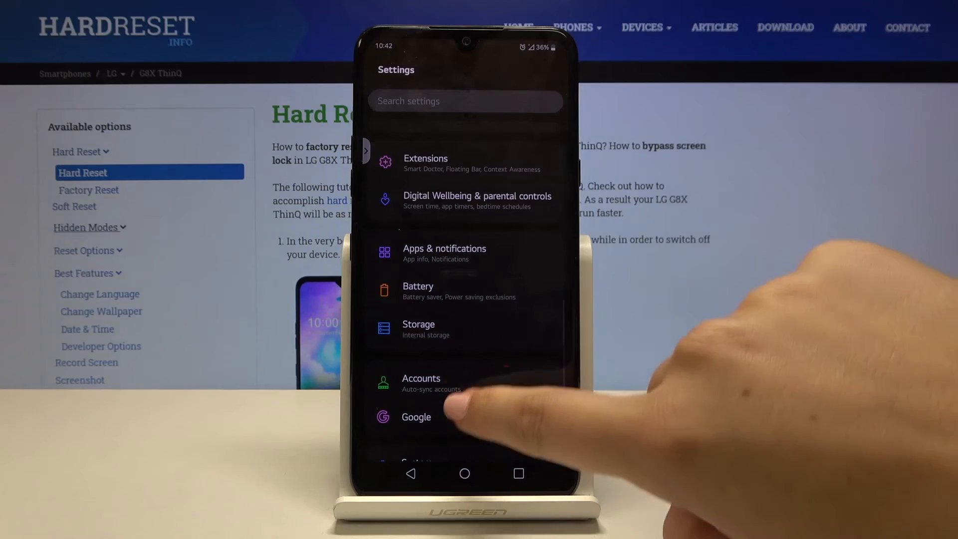
scroll(down, 3)
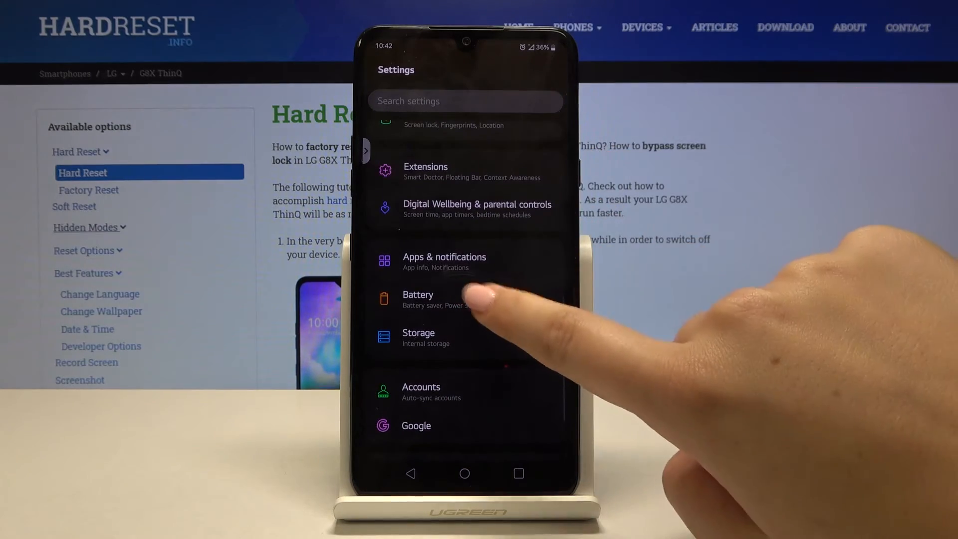
click(418, 294)
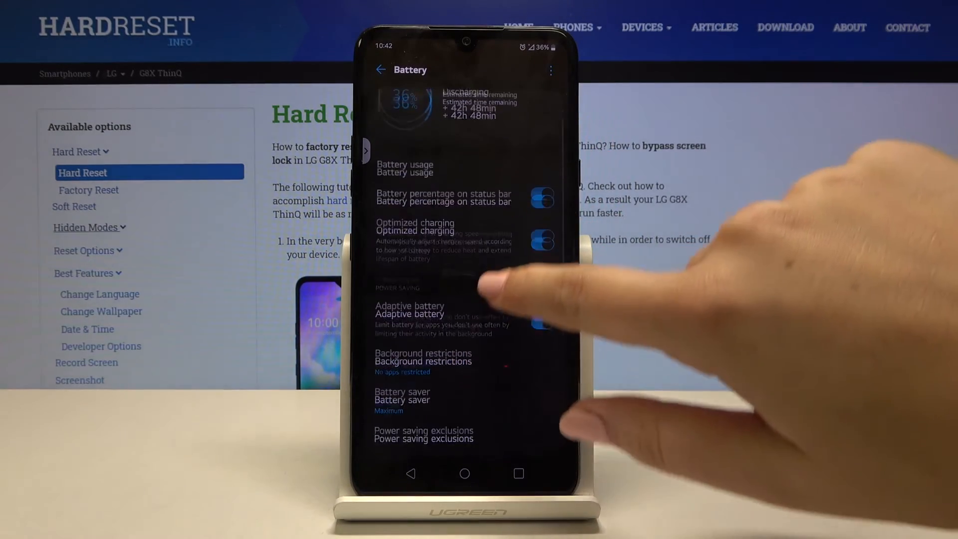
click(402, 396)
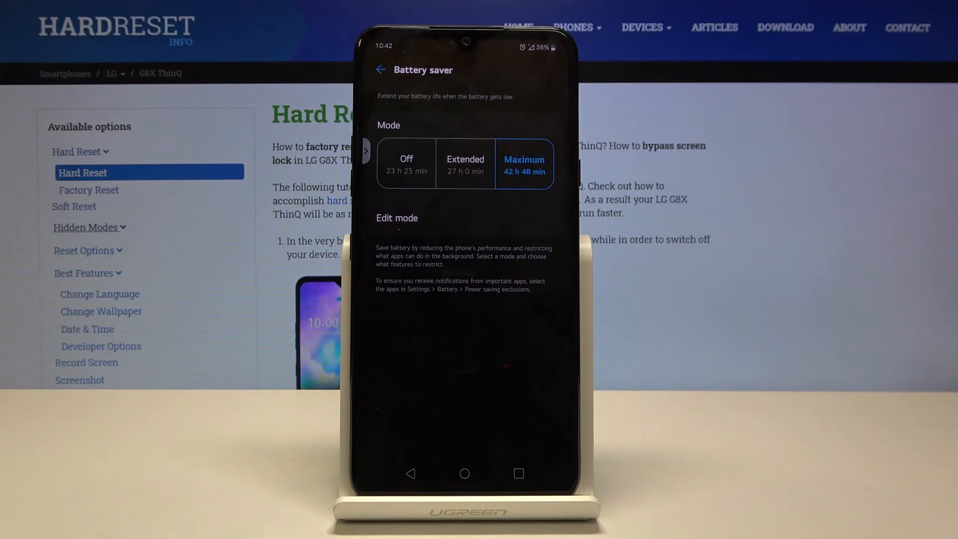